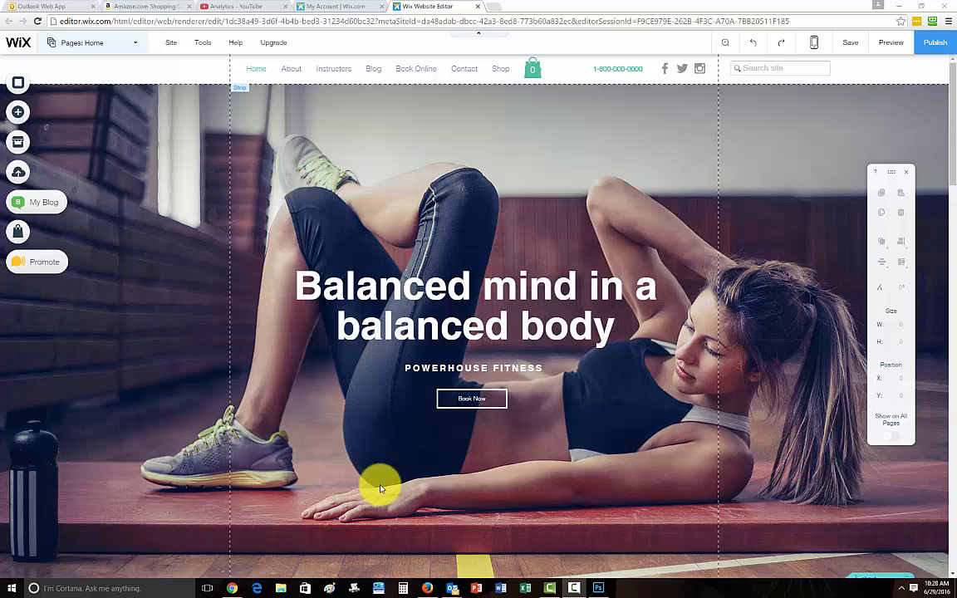
Find the Member Login app in the App Market by searching 'membe' and add it to the site
{"action": "left_click", "coordinate": [255, 329]}
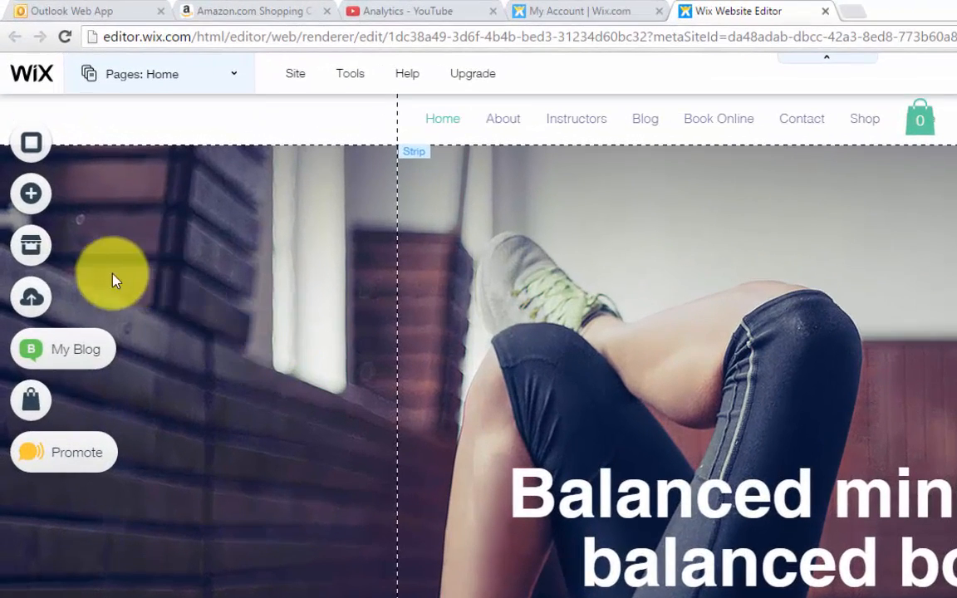
{"action": "left_click", "coordinate": [30, 246]}
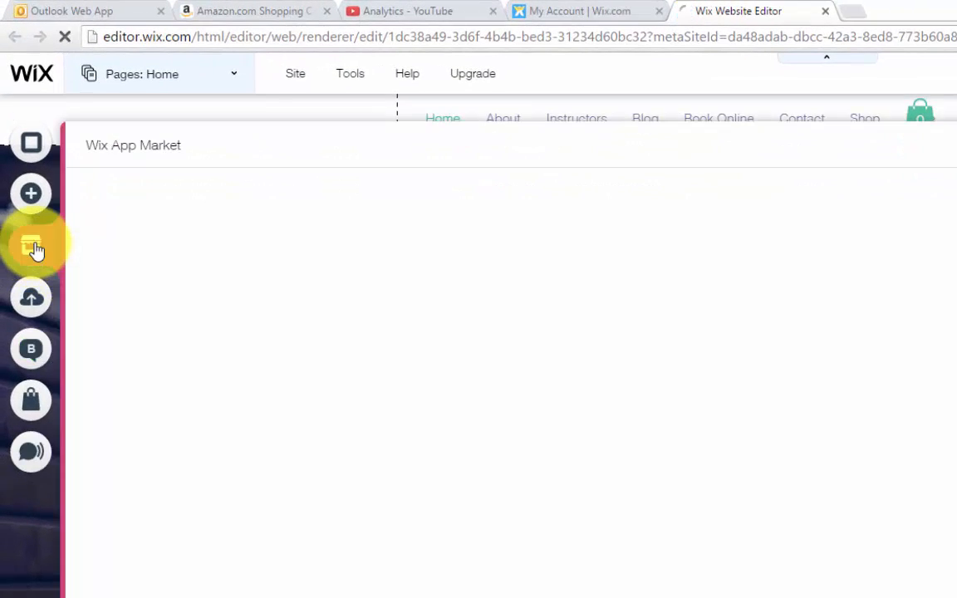
{"action": "left_click", "coordinate": [30, 243]}
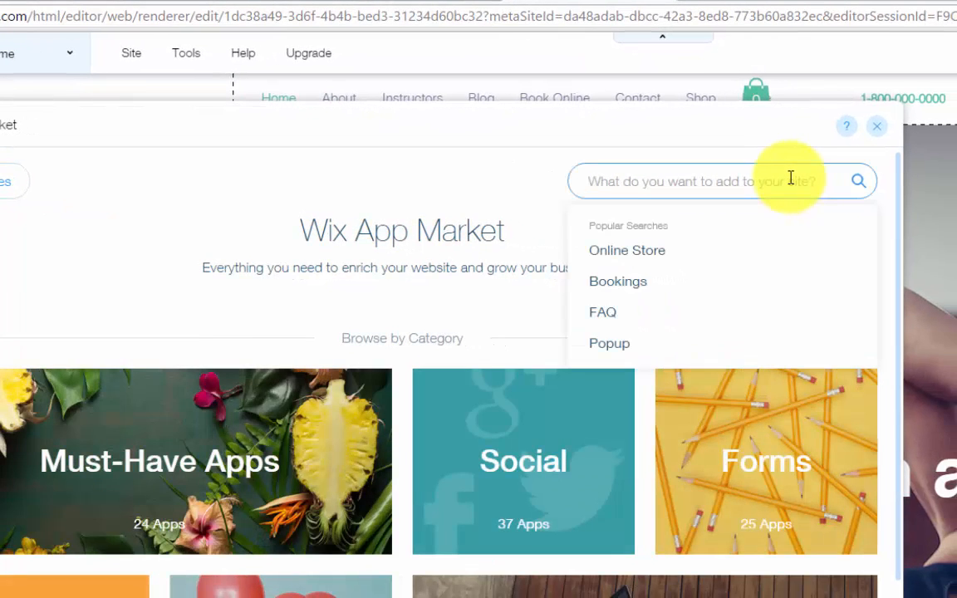
{"action": "type", "text": "membe"}
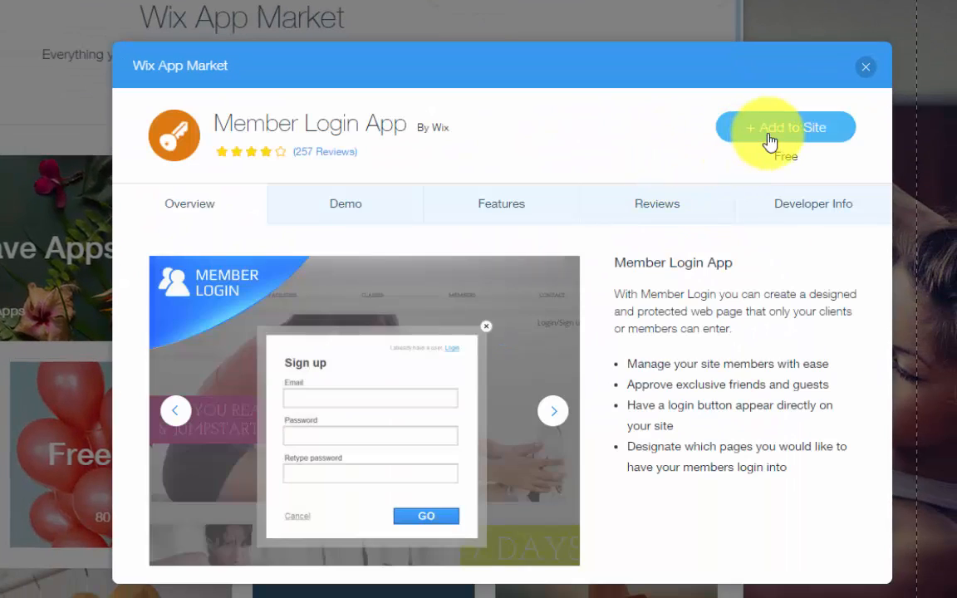
{"action": "left_click", "coordinate": [784, 127]}
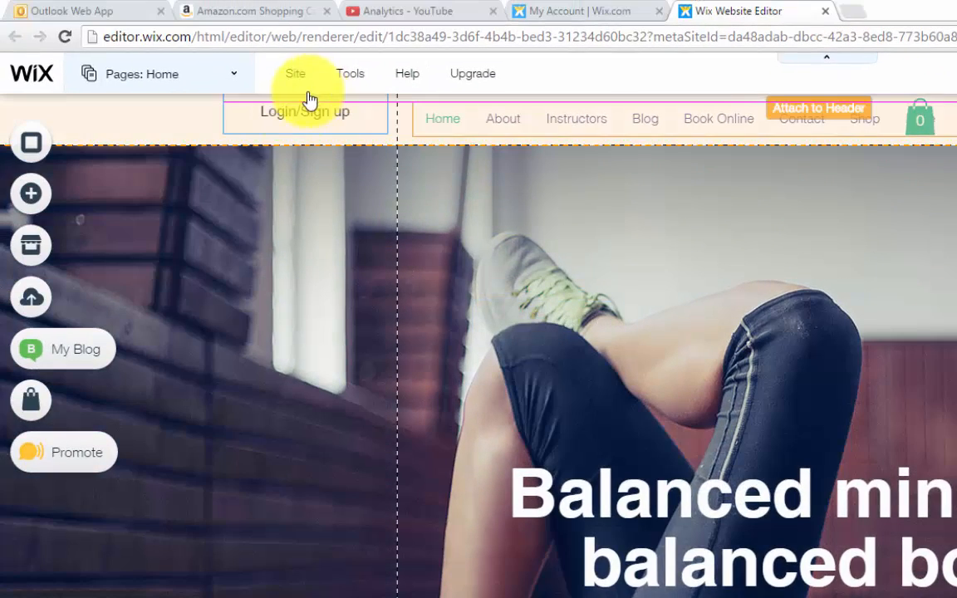
{"action": "left_click", "coordinate": [306, 118]}
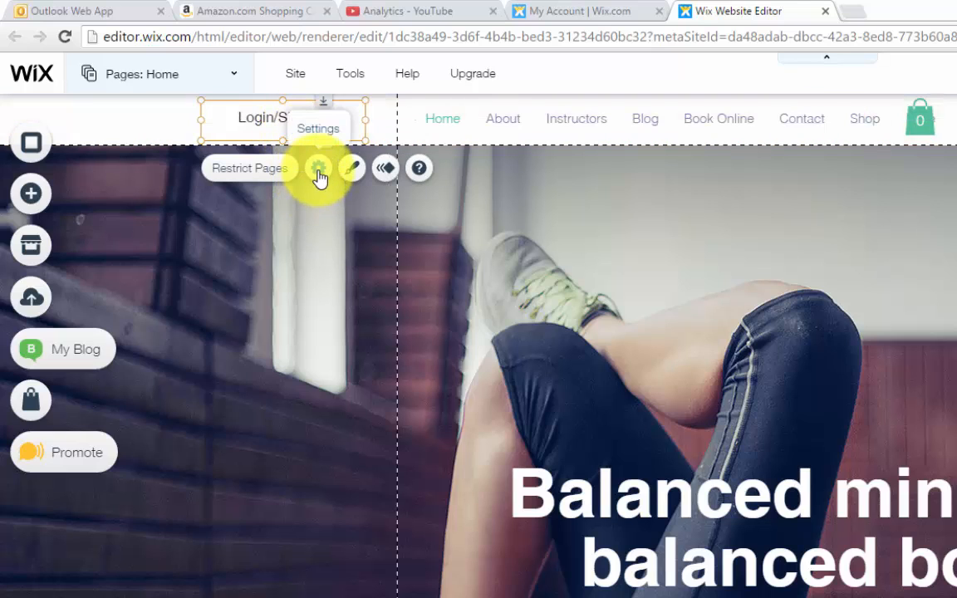
{"action": "left_click", "coordinate": [319, 168]}
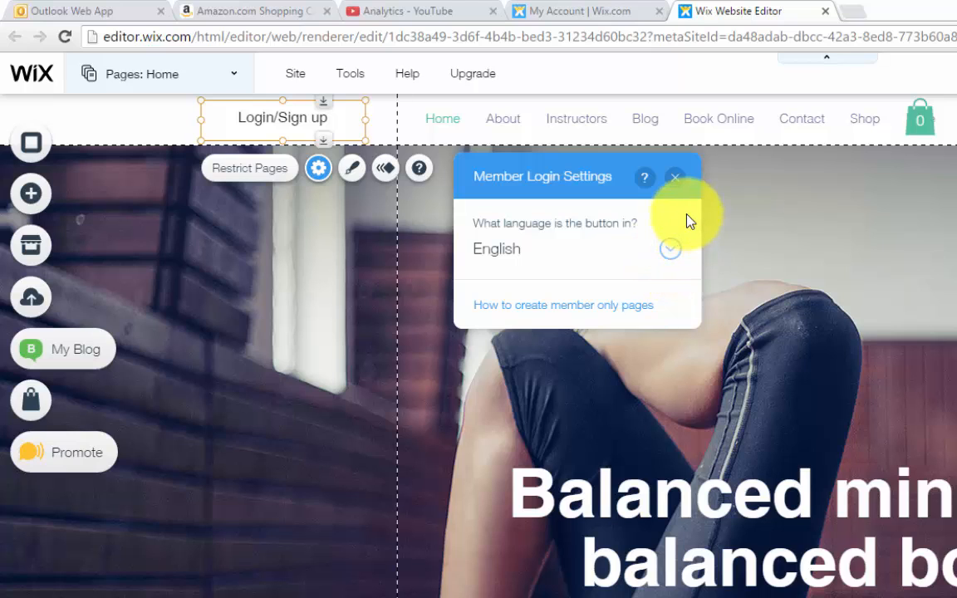
{"action": "mouse_move", "coordinate": [674, 178]}
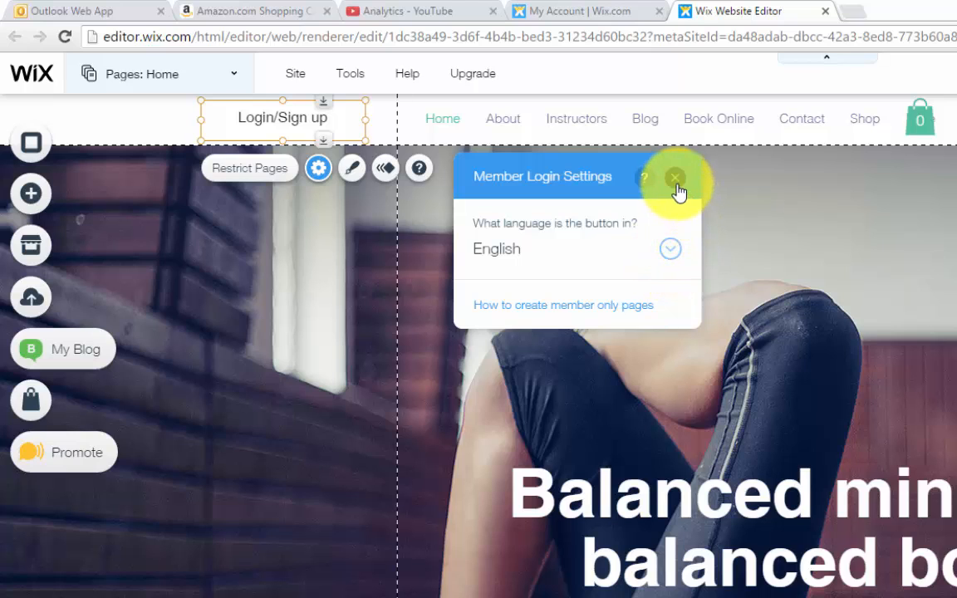
{"action": "left_click", "coordinate": [353, 168]}
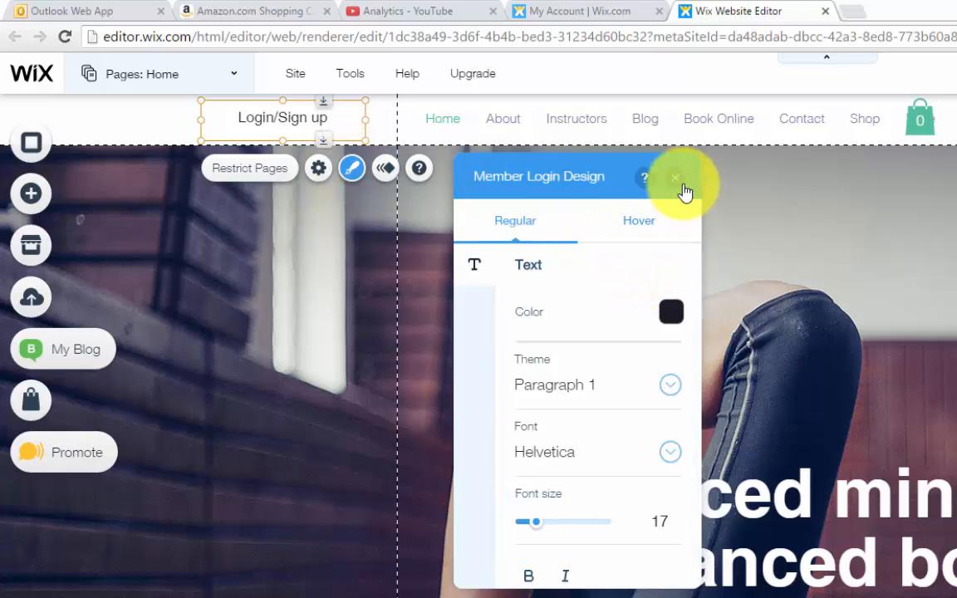
{"action": "left_click", "coordinate": [674, 176]}
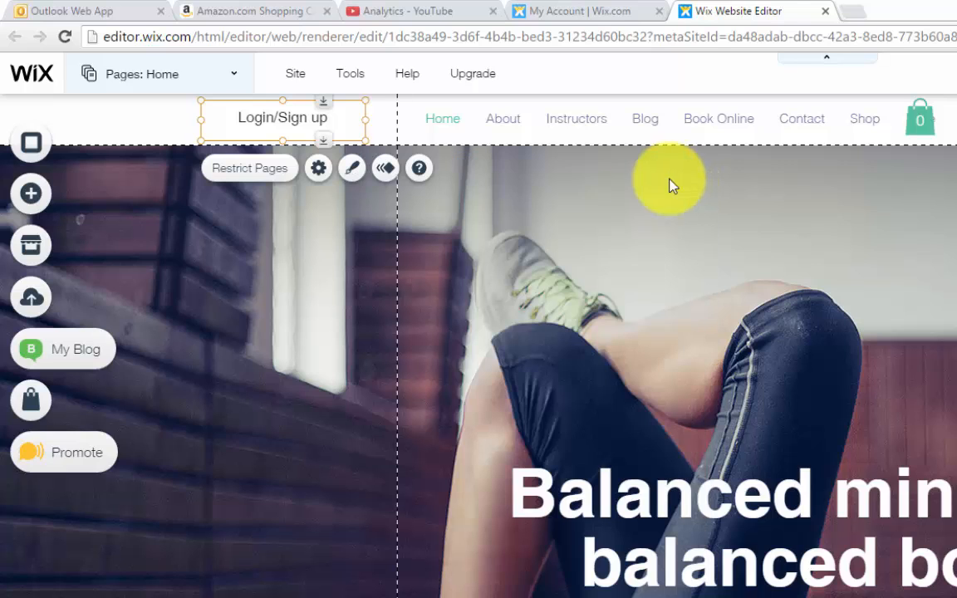
{"action": "mouse_move", "coordinate": [385, 169]}
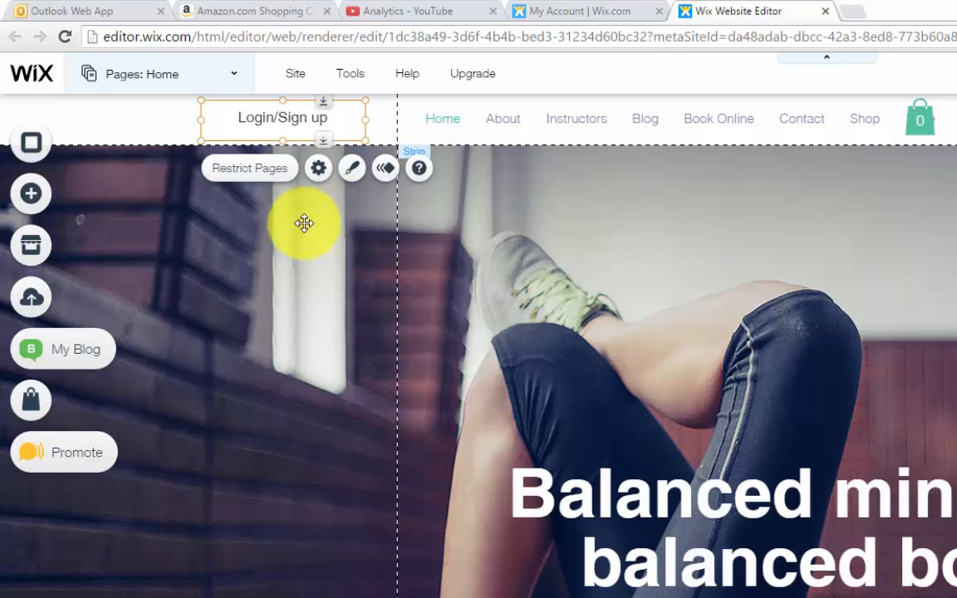
Read the Restrict Pages help on members-only pages, then show the site's page list
{"action": "left_click", "coordinate": [249, 168]}
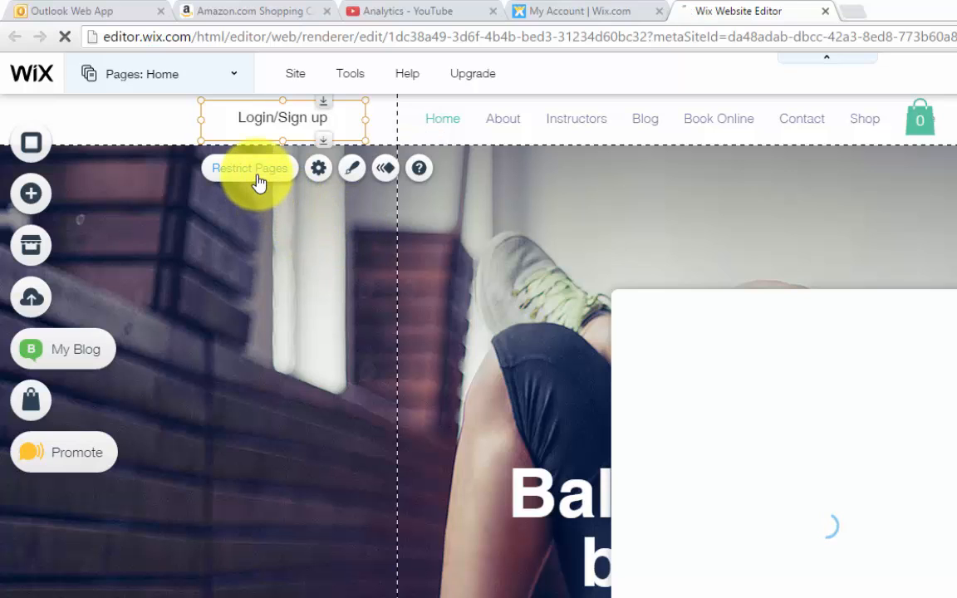
{"action": "left_click", "coordinate": [418, 168]}
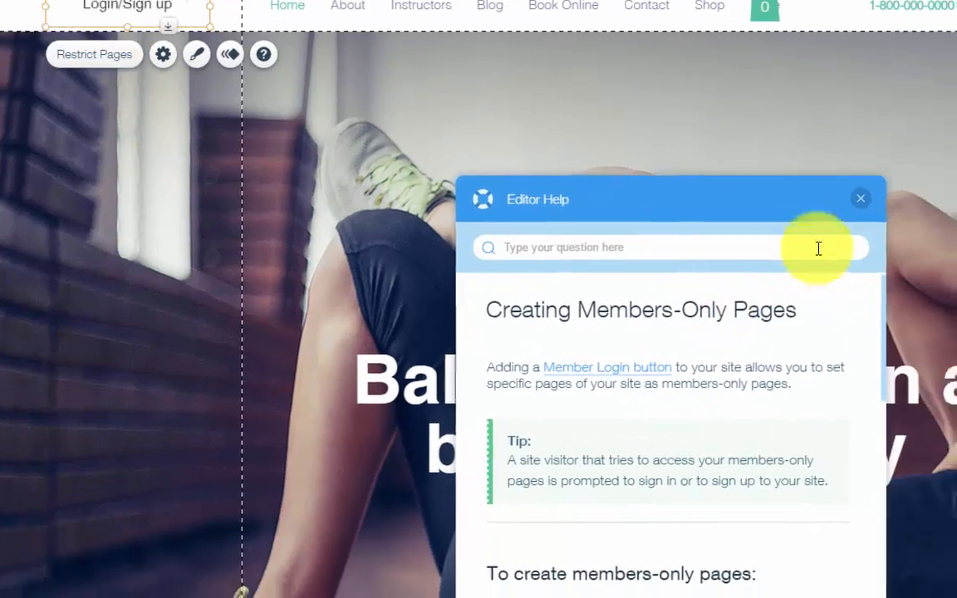
{"action": "left_click", "coordinate": [860, 198]}
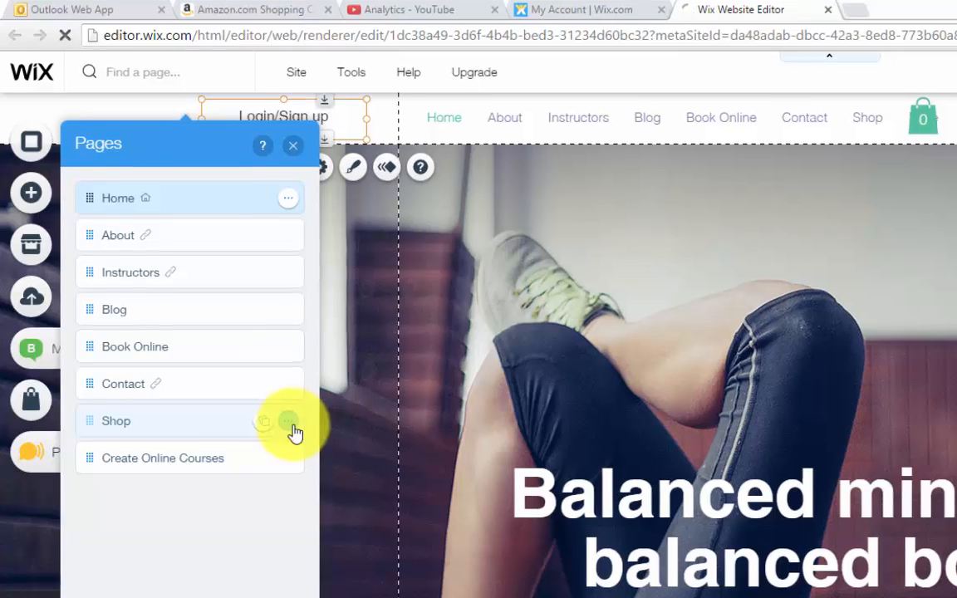
Set the Shop page's permissions to Members only via its options menu
{"action": "left_click", "coordinate": [289, 420]}
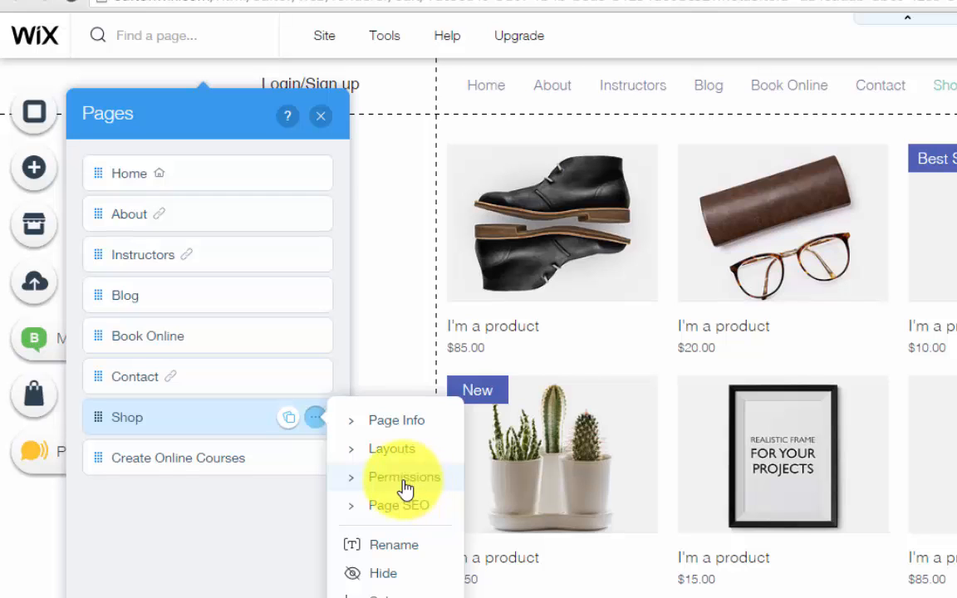
{"action": "left_click", "coordinate": [404, 477]}
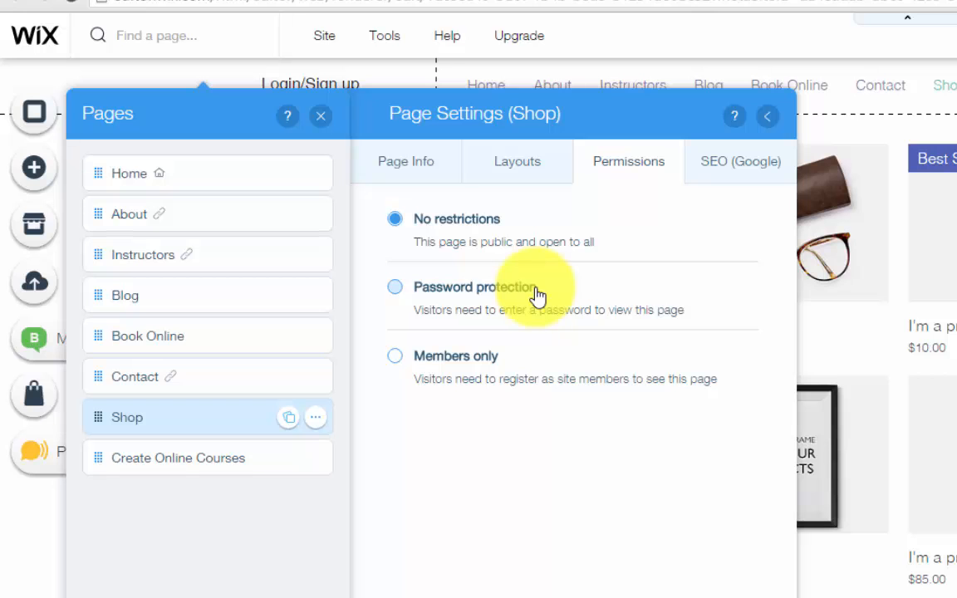
{"action": "mouse_move", "coordinate": [475, 362]}
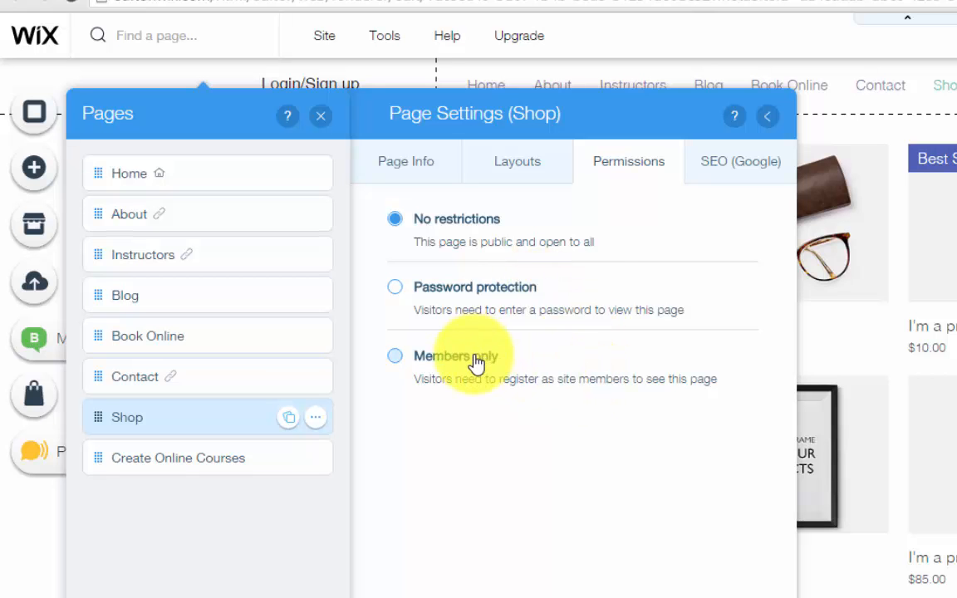
{"action": "left_click", "coordinate": [396, 356]}
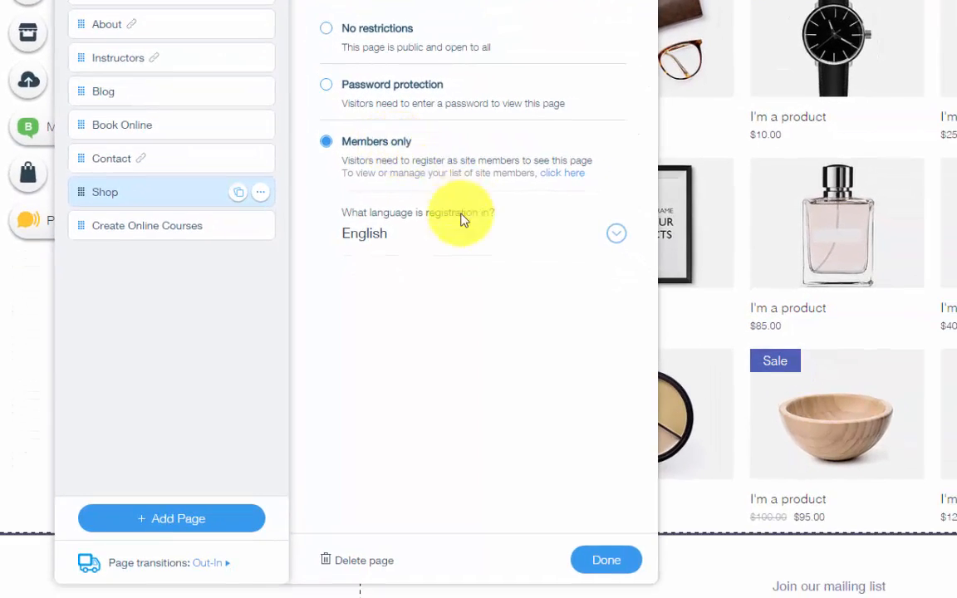
{"action": "mouse_move", "coordinate": [565, 379]}
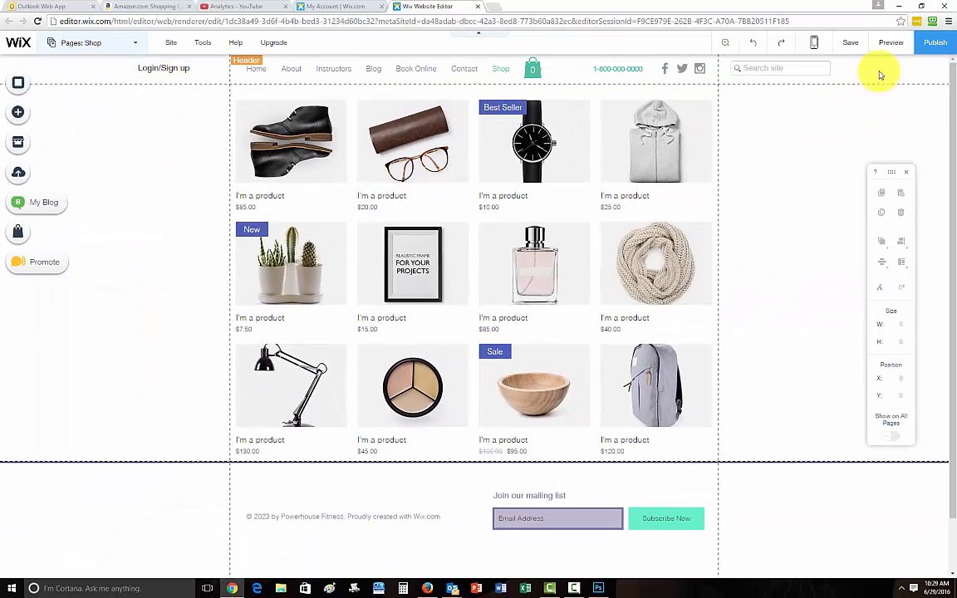
{"action": "left_click", "coordinate": [891, 43]}
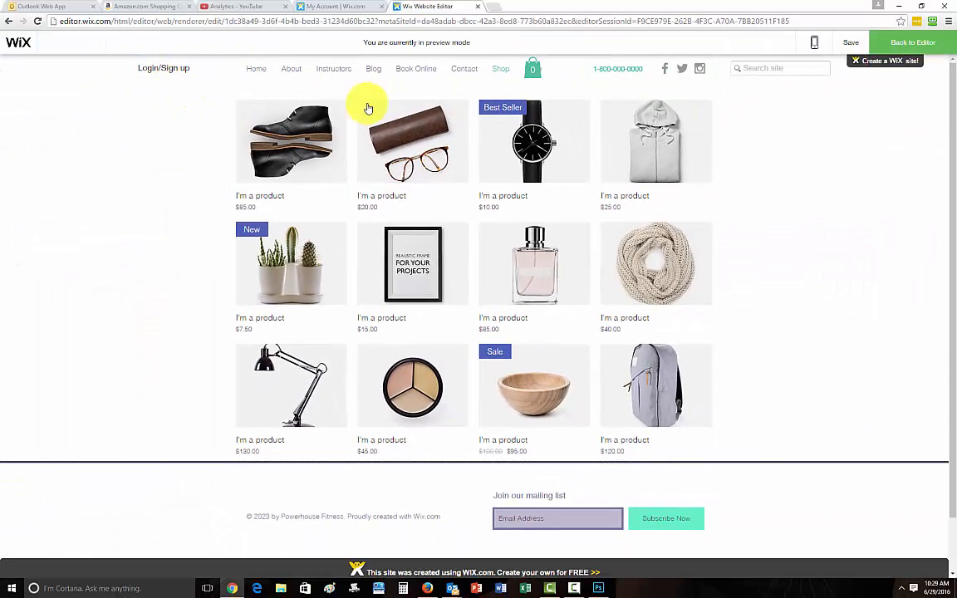
{"action": "left_click", "coordinate": [256, 69]}
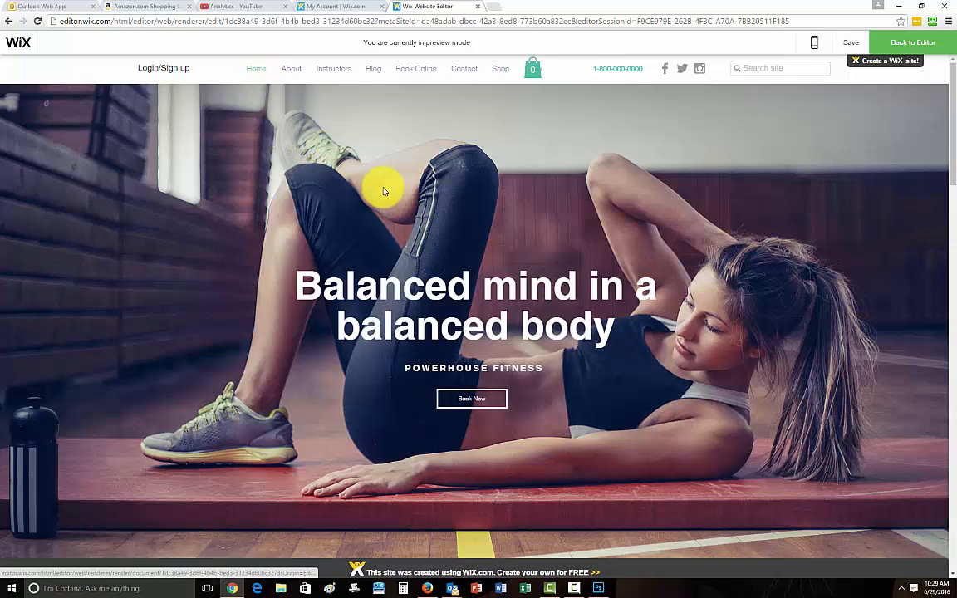
{"action": "left_click", "coordinate": [500, 70]}
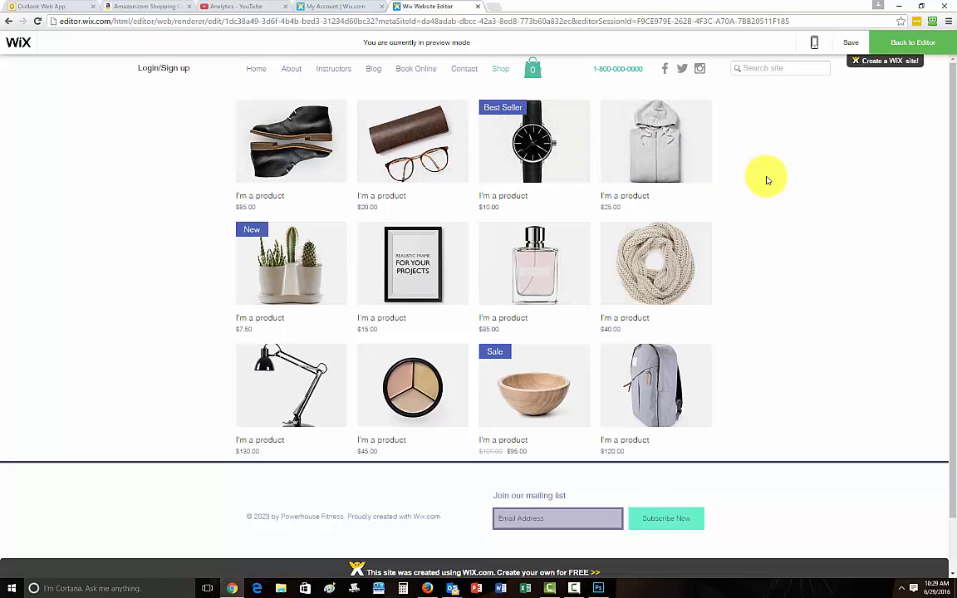
{"action": "mouse_move", "coordinate": [787, 173]}
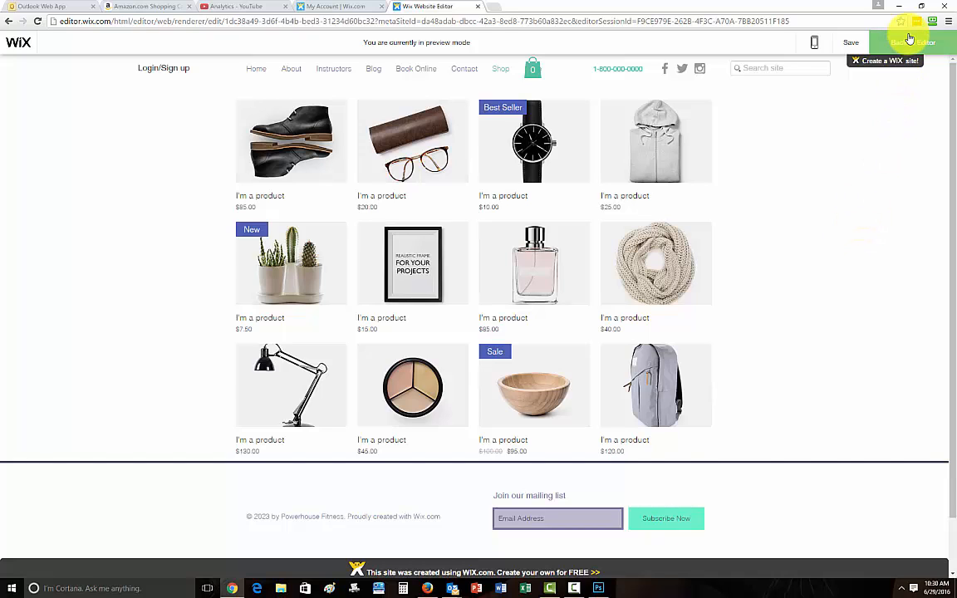
{"action": "left_click", "coordinate": [910, 38]}
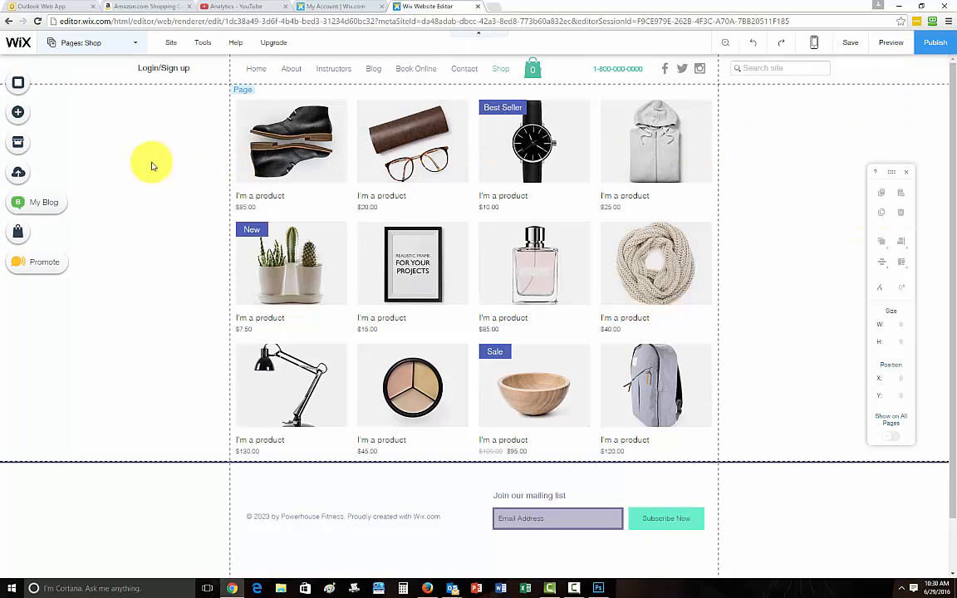
{"action": "mouse_move", "coordinate": [166, 169]}
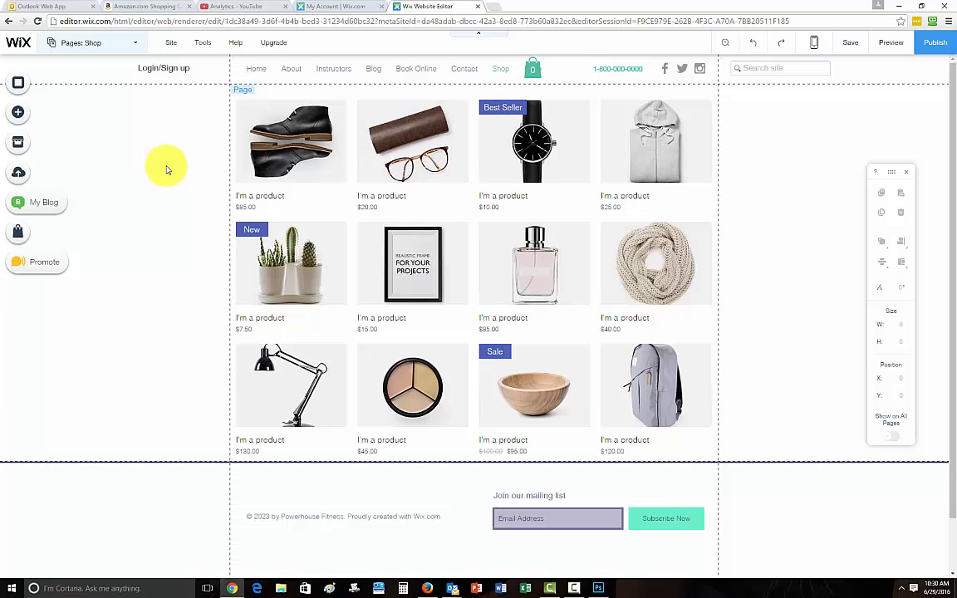